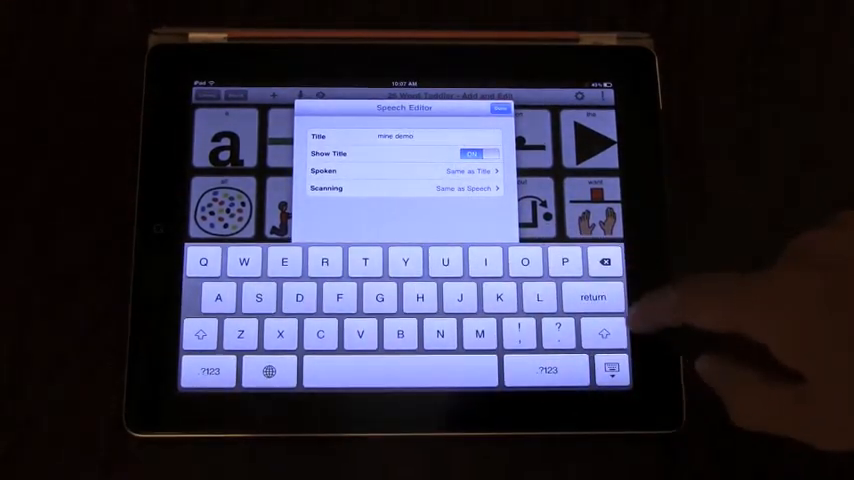
Step: Confirm the button's new title 'new demo' with Done and return to the board
click(496, 108)
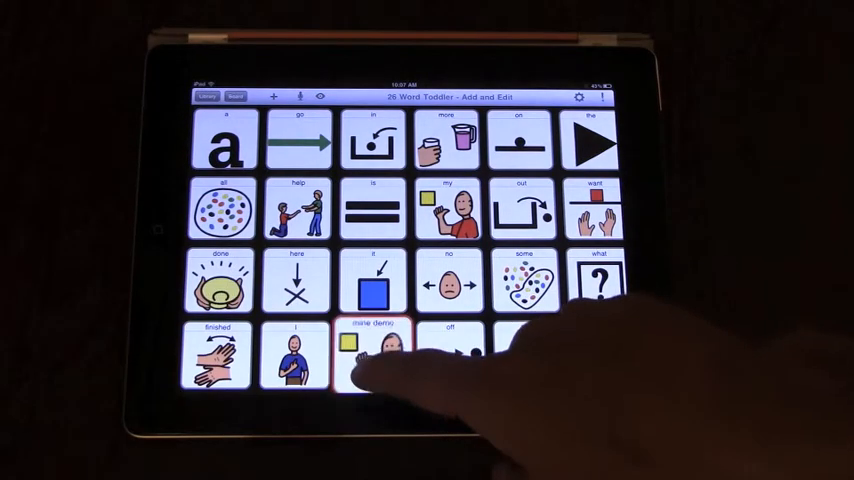
Step: Tap the 'new demo' button and speak its message from the message bar
click(376, 360)
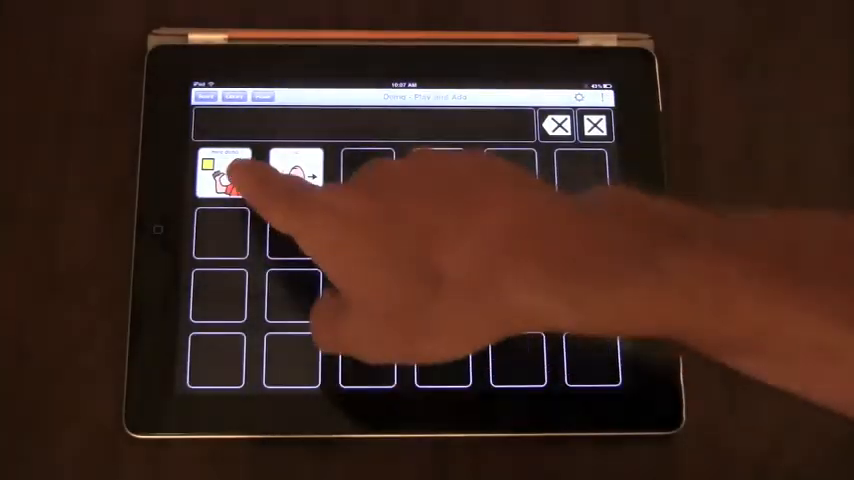
click(232, 178)
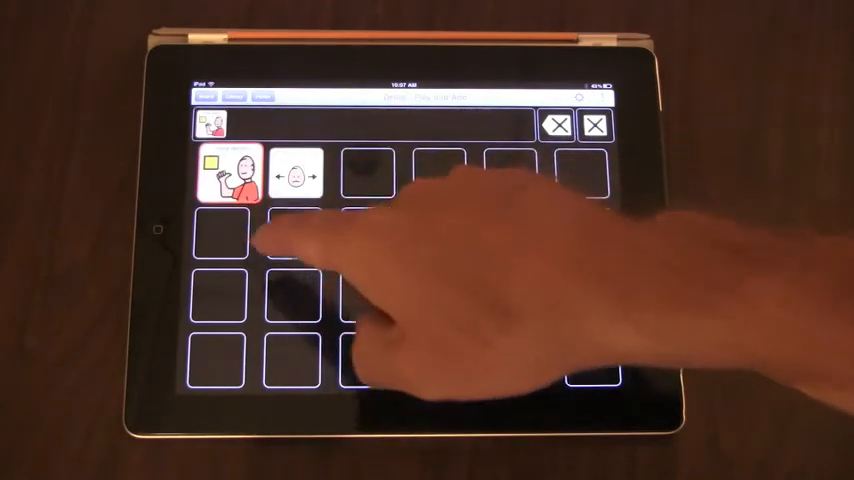